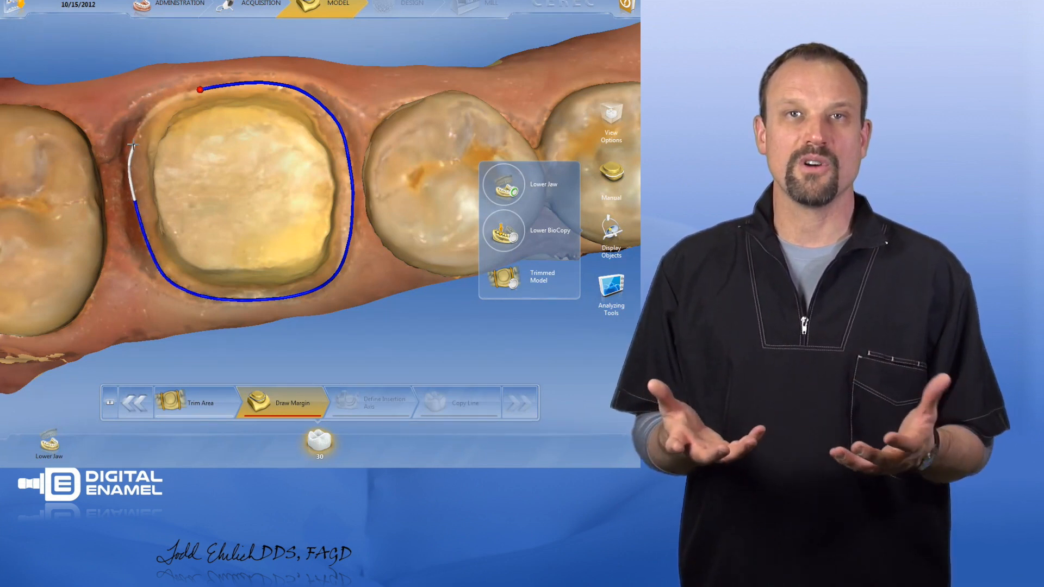
Advance from the completed margin to the Design phase to see the crown proposal
{"action": "left_click", "coordinate": [412, 6]}
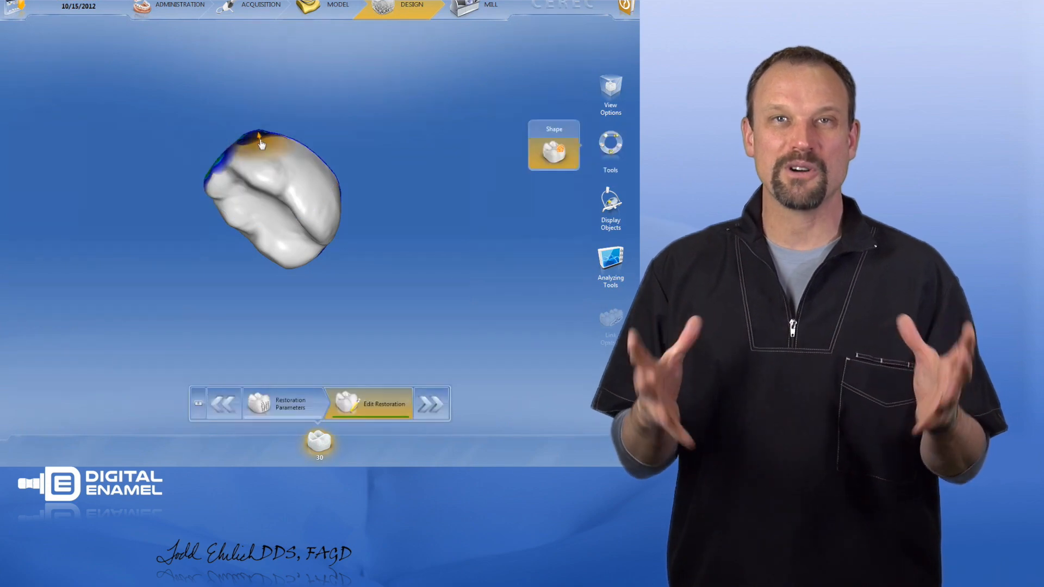
{"action": "mouse_move", "coordinate": [312, 137]}
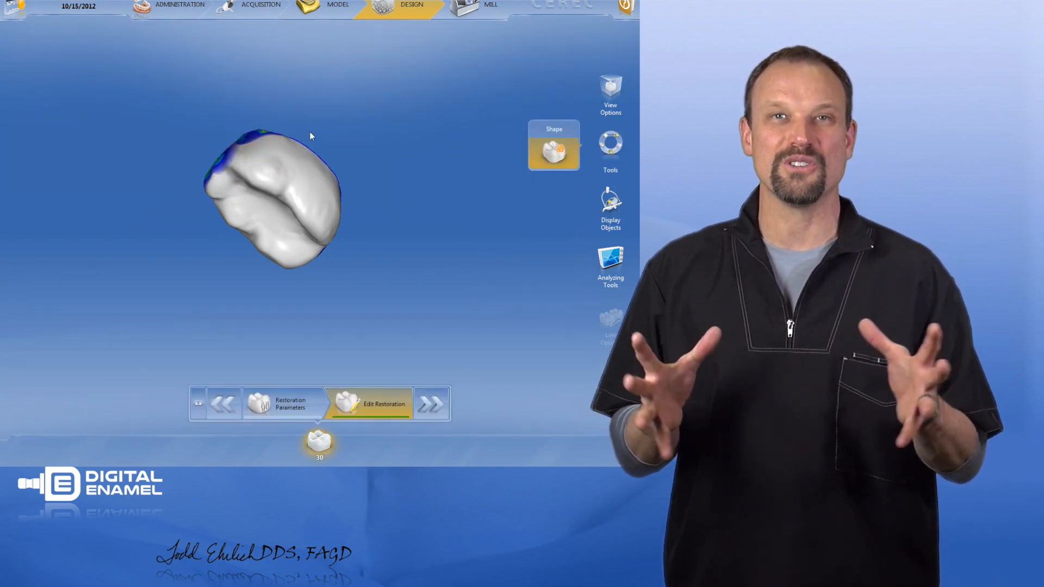
Show the lower jaw model so the crown appears seated above its implant
{"action": "left_click", "coordinate": [608, 205]}
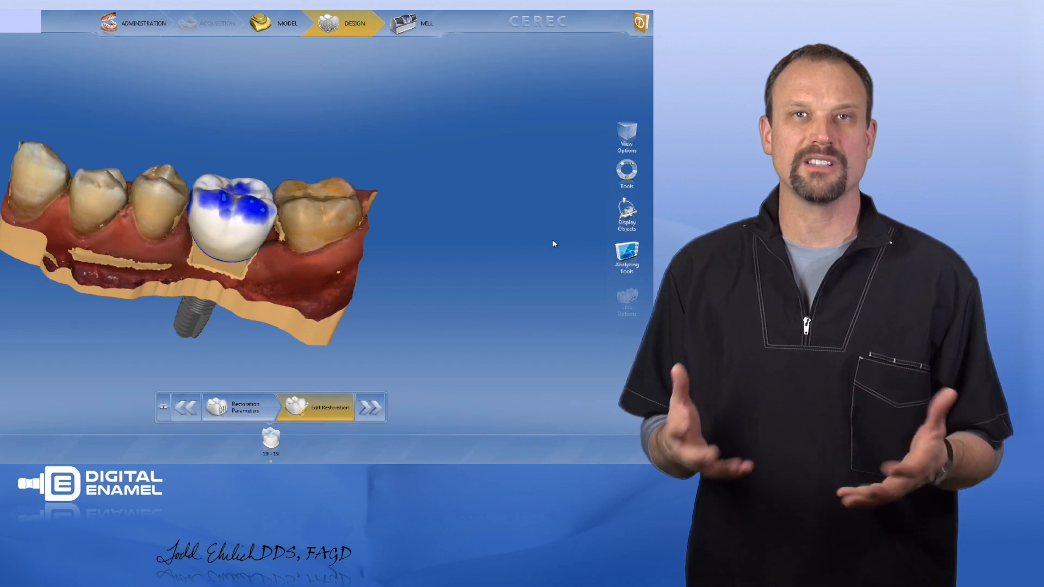
In Display Objects, show the opposing upper jaw against the crown, then hide it
{"action": "left_click", "coordinate": [625, 217]}
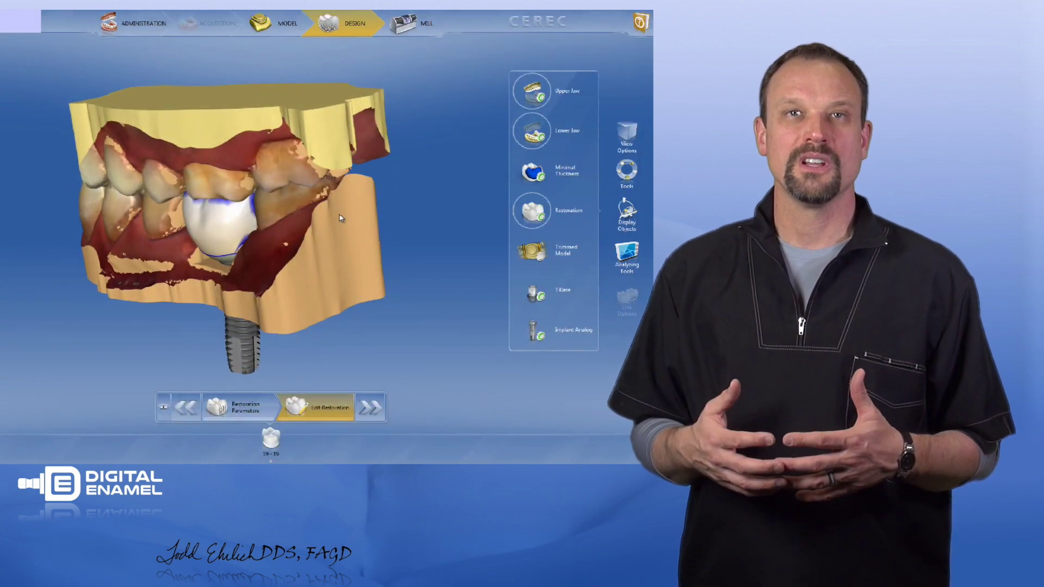
{"action": "left_click", "coordinate": [530, 90]}
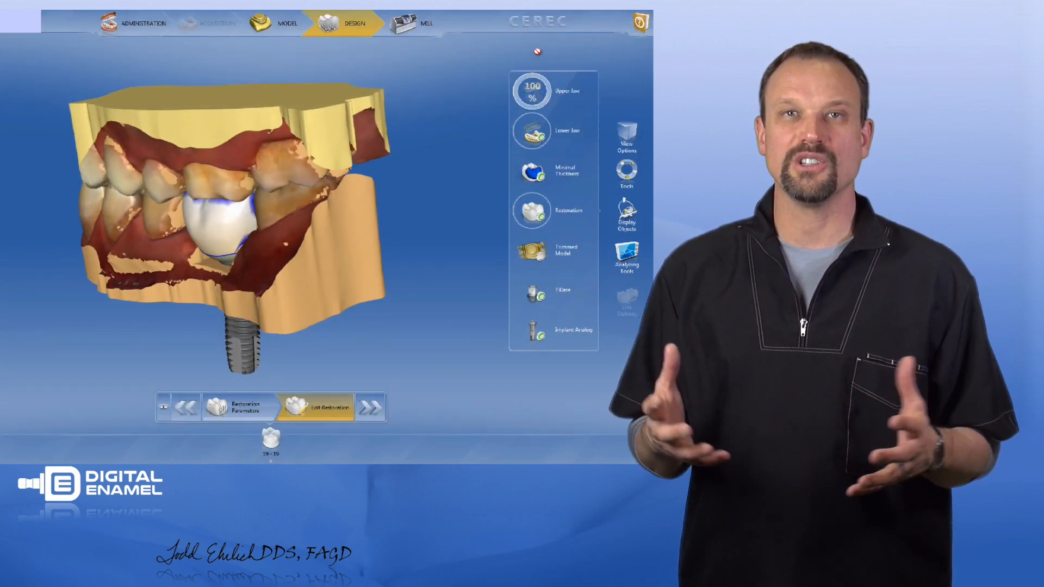
{"action": "left_click", "coordinate": [530, 89]}
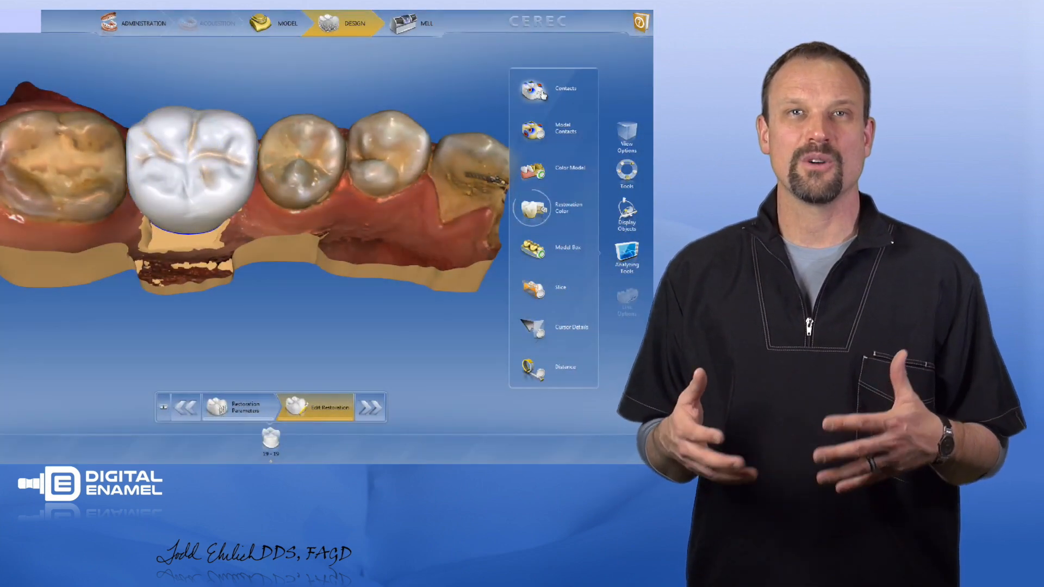
Enable Contacts in Analyzing Tools, then enter the Mill phase to calculate the preview
{"action": "left_click", "coordinate": [531, 90]}
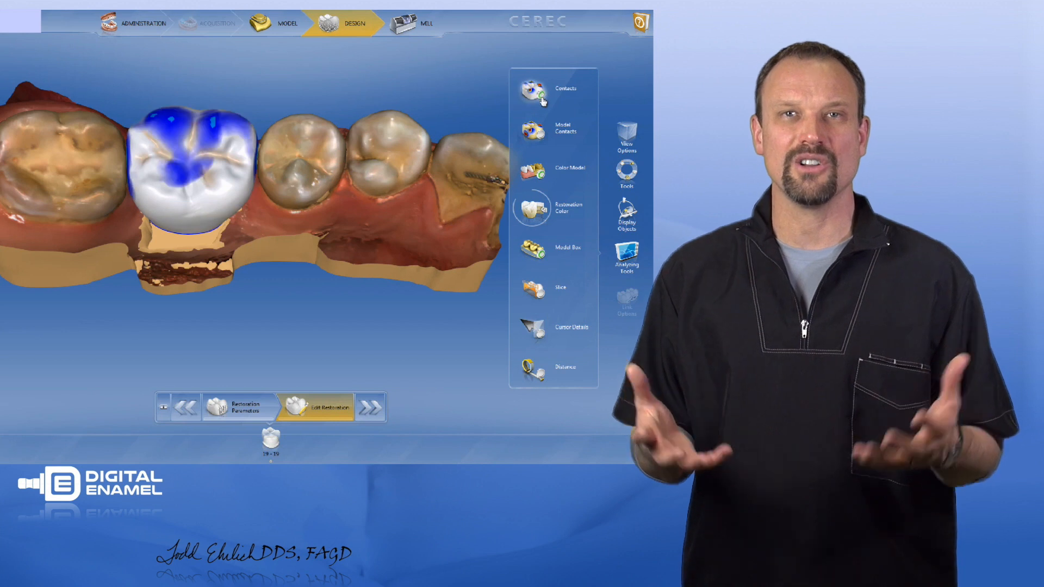
{"action": "left_click", "coordinate": [531, 130]}
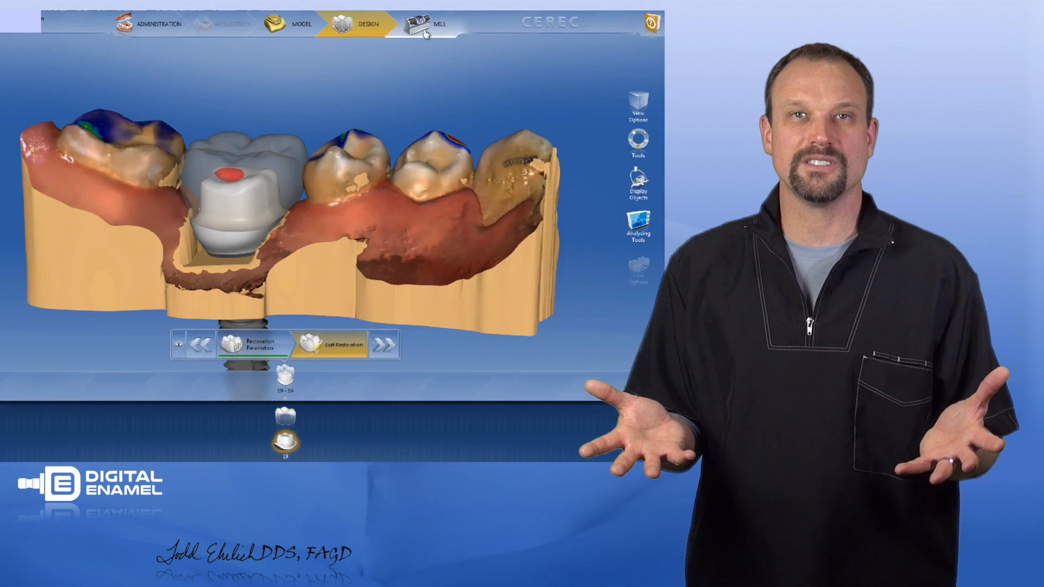
{"action": "left_click", "coordinate": [438, 24]}
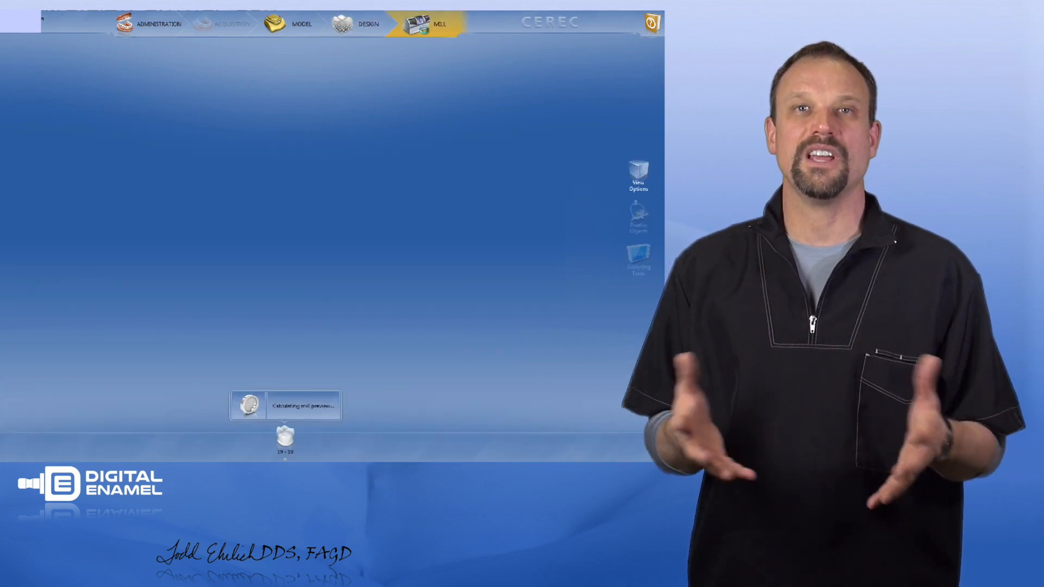